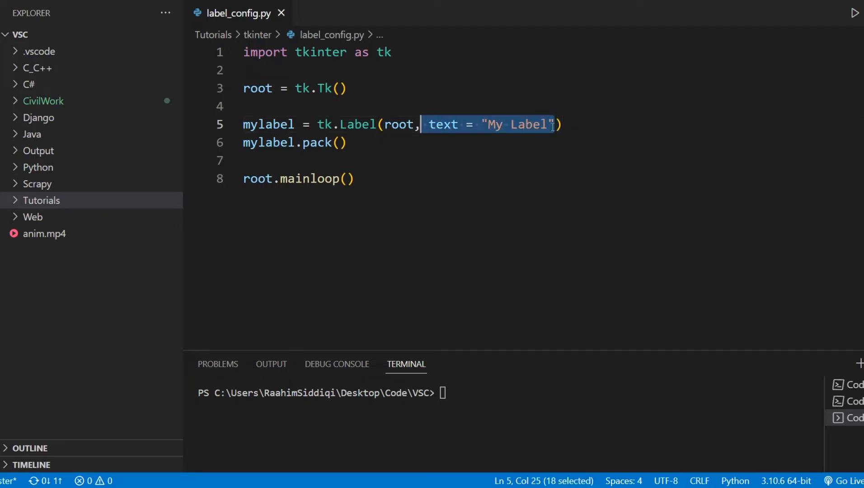
Step: Try option names after text="My Label" via IntelliSense, discarding foreground and settling on background=
{"action": "type", "text": ", bac"}
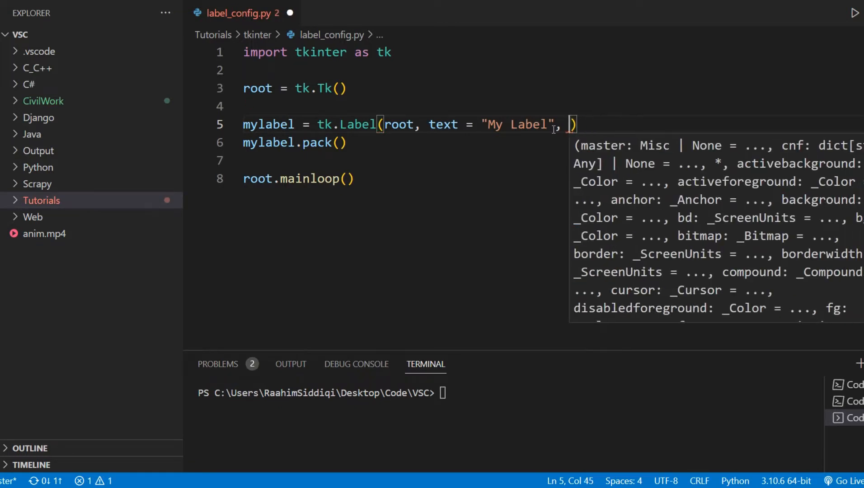
{"action": "type", "text": "foreground"}
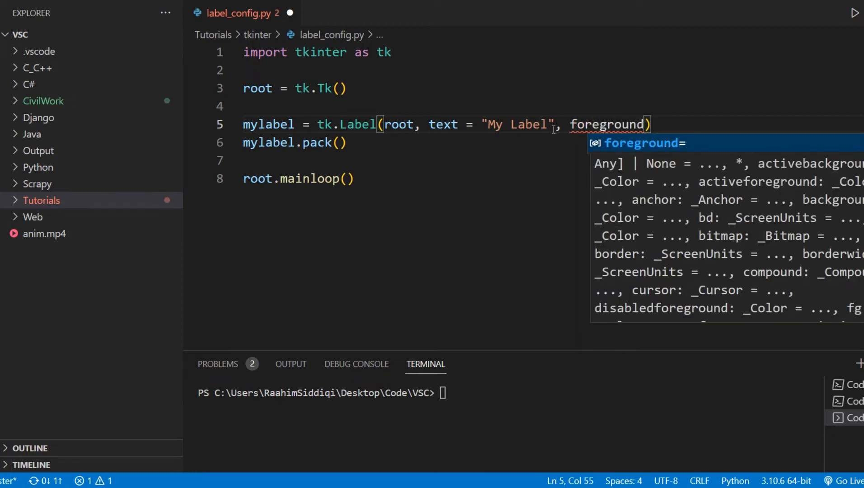
{"action": "key", "text": "Backspace"}
{"action": "type", "text": "t"}
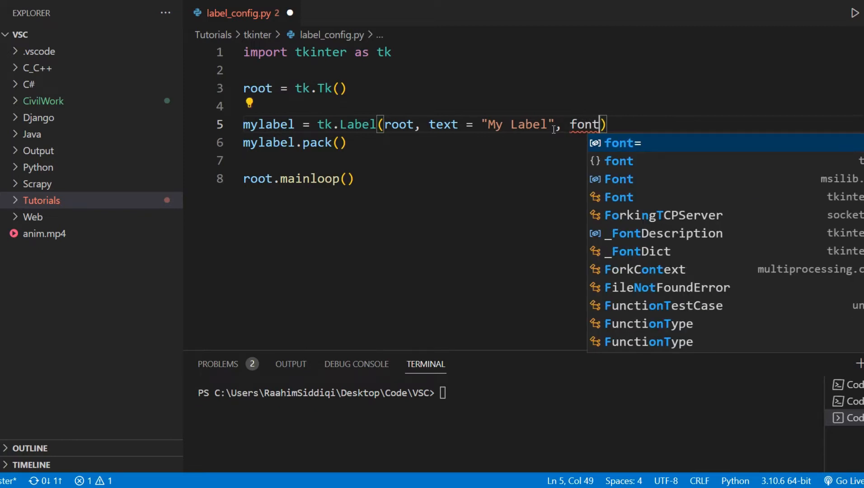
{"action": "type", "text": "h"}
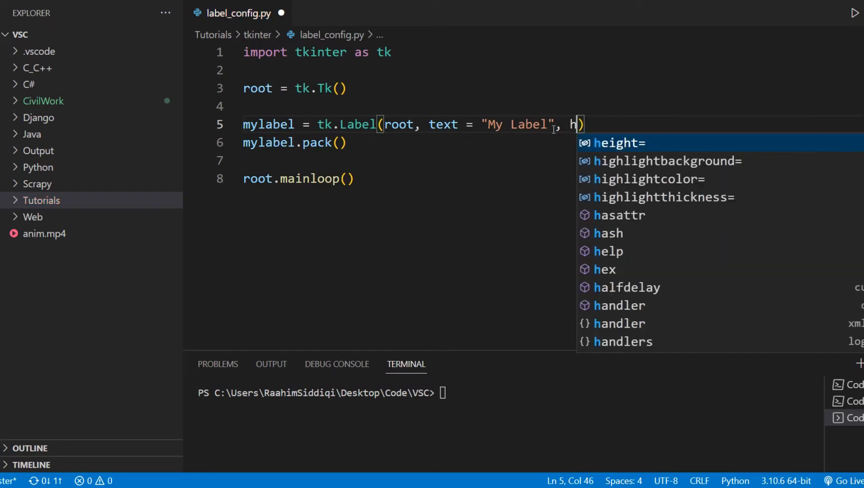
{"action": "type", "text": "ig"}
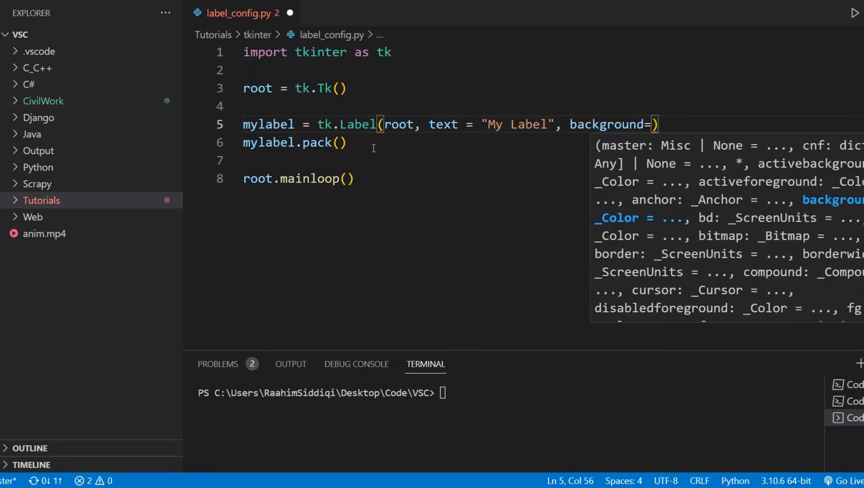
Step: Set the label's background="green" and font="14", run the script, then close the demo window
{"action": "type", "text": "\"\""}
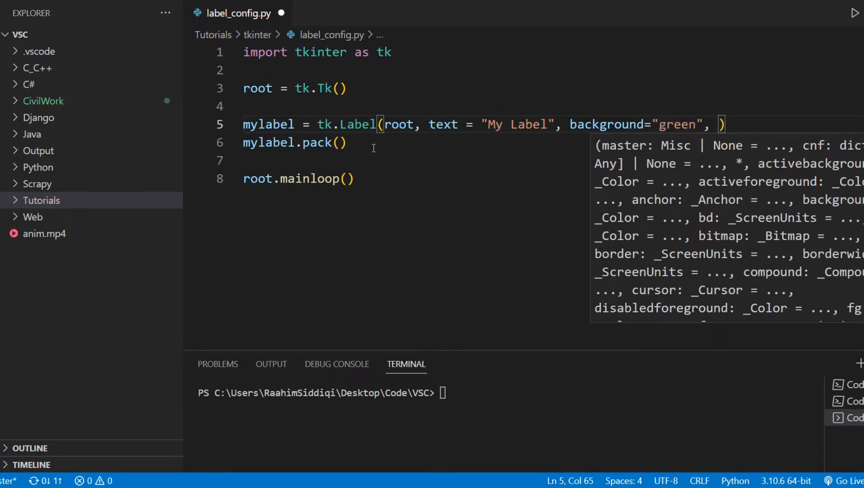
{"action": "type", "text": "font=\"1\""}
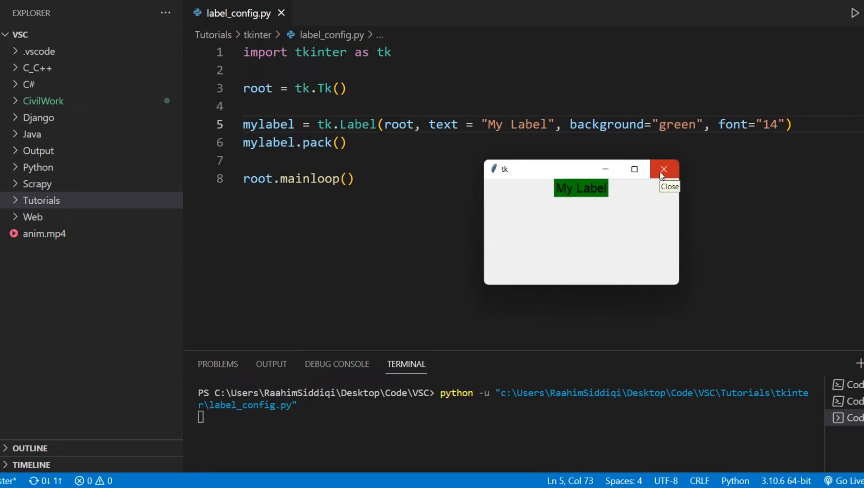
{"action": "left_click", "coordinate": [664, 169]}
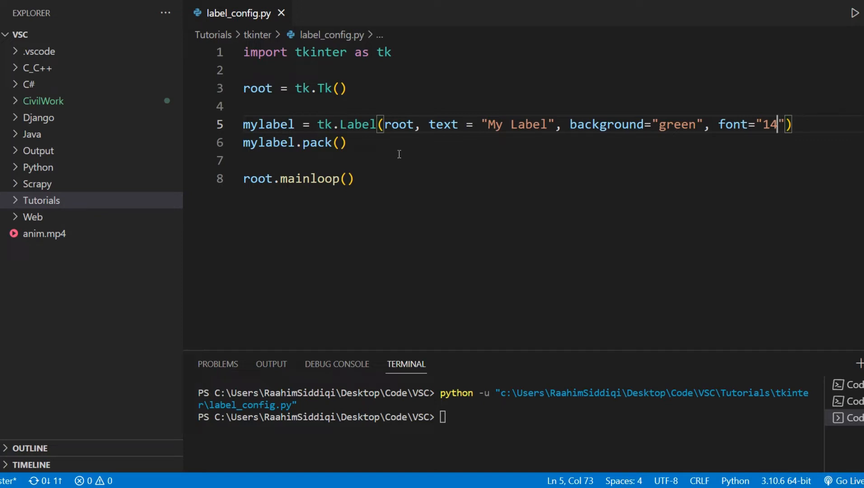
Step: Define button = tk.Button(root, text="Click Me", command=modify) and pack it with pady=10
{"action": "type", "text": "button ="}
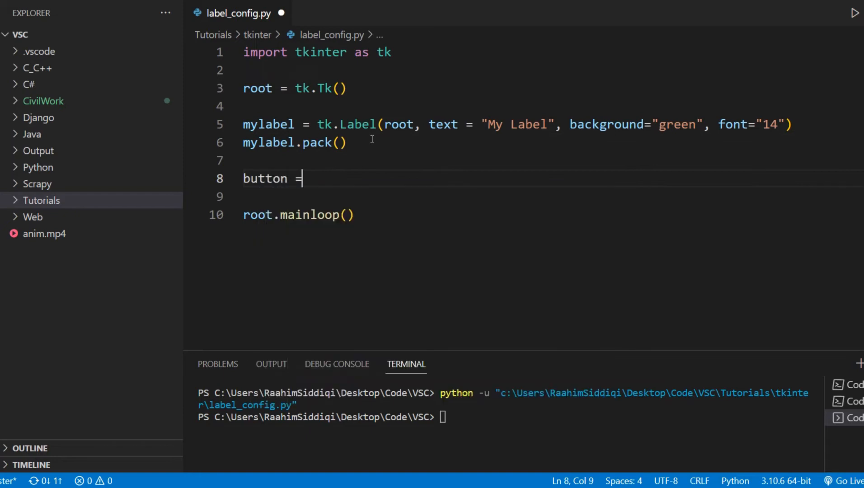
{"action": "type", "text": "tk.Button(root, text = \"Click Me"}
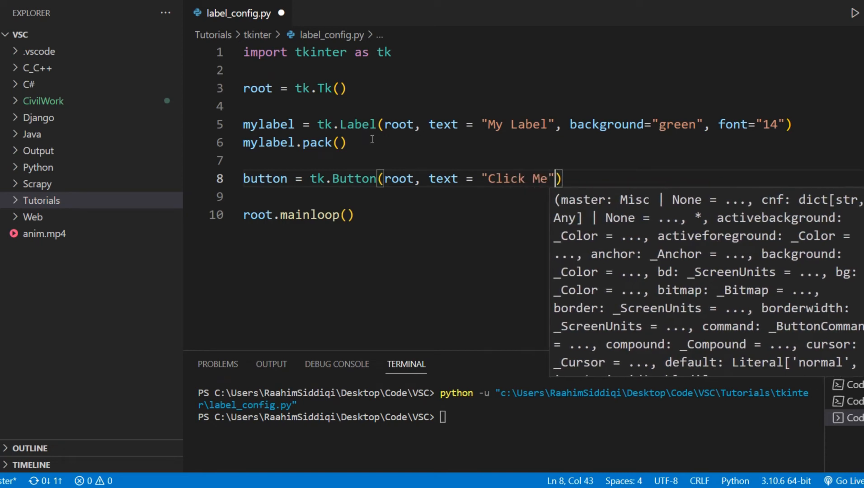
{"action": "type", "text": ", command ="}
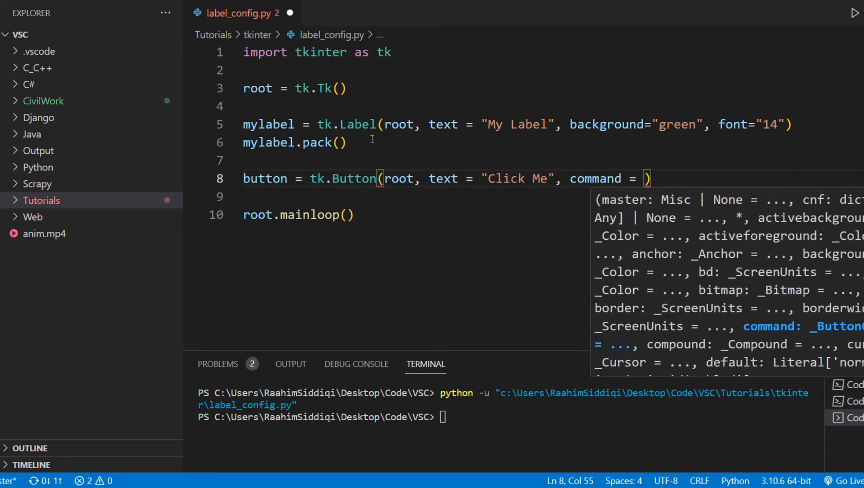
{"action": "type", "text": "modify"}
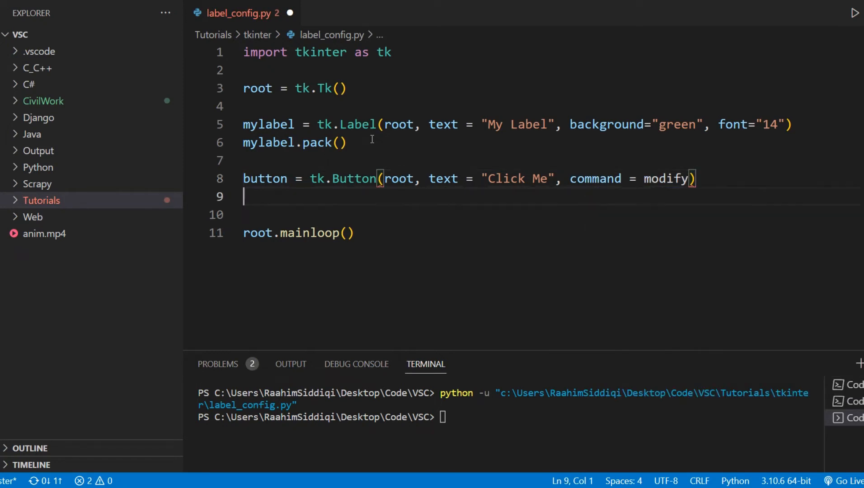
{"action": "type", "text": "butot"}
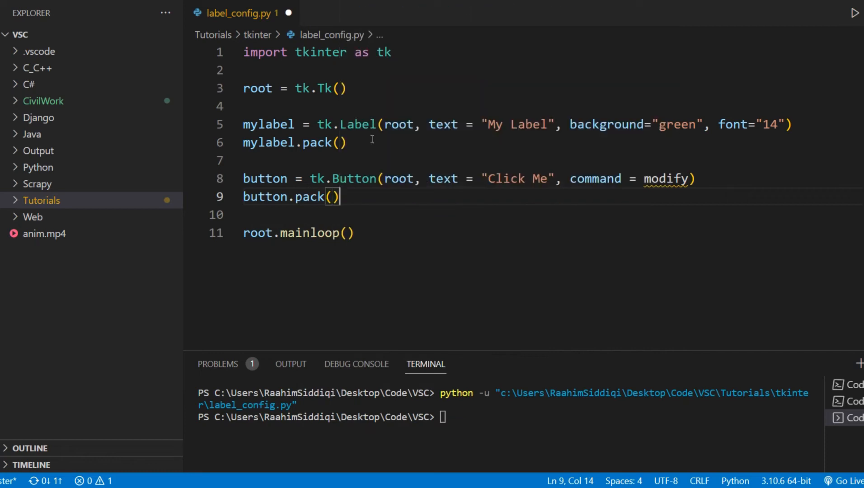
{"action": "type", "text": "pady = 10"}
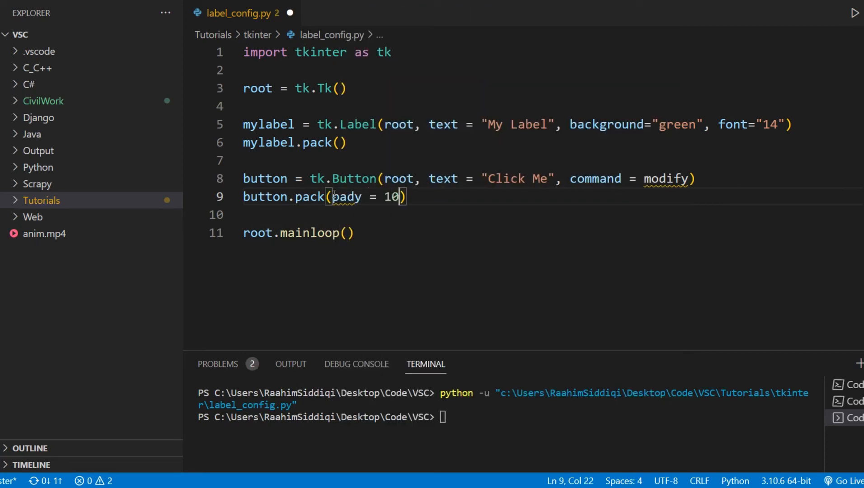
{"action": "left_click", "coordinate": [386, 52]}
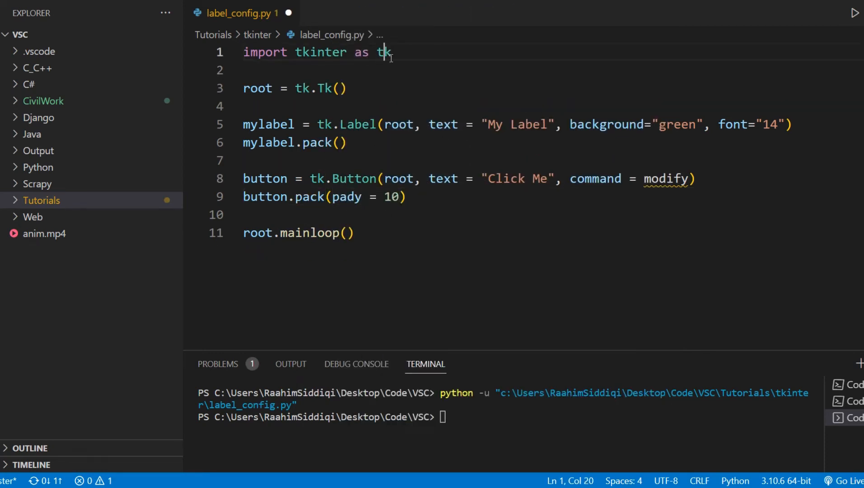
Step: Define modify() whose body begins with a mylabel.config( call
{"action": "type", "text": "def mof"}
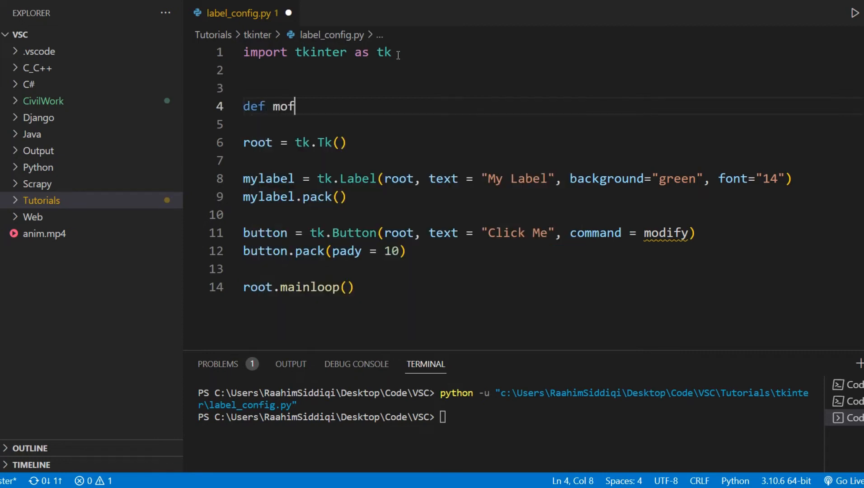
{"action": "type", "text": "ify():"}
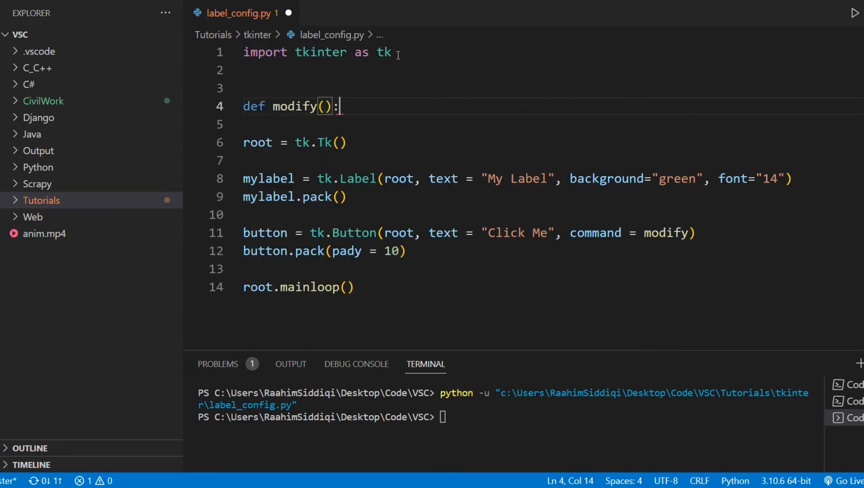
{"action": "type", "text": "mylabel"}
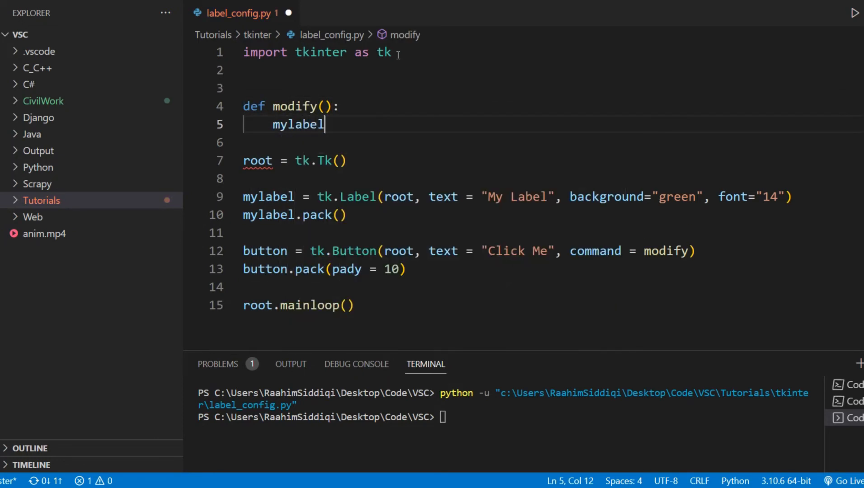
{"action": "type", "text": "."}
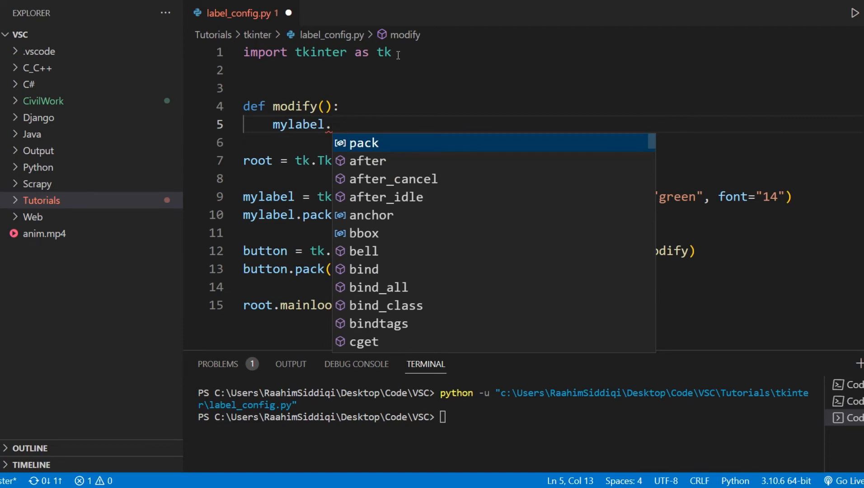
{"action": "type", "text": "config("}
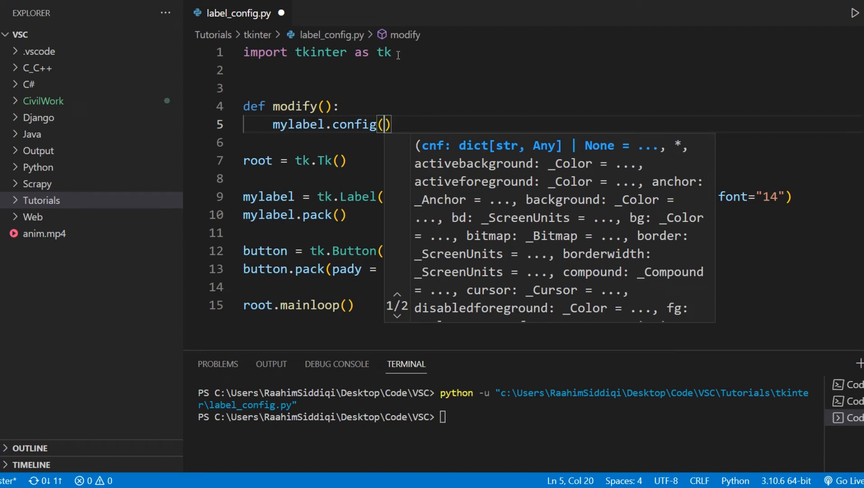
Step: Give the config call text="New Text" and test the change in the running app
{"action": "type", "text": "text ="}
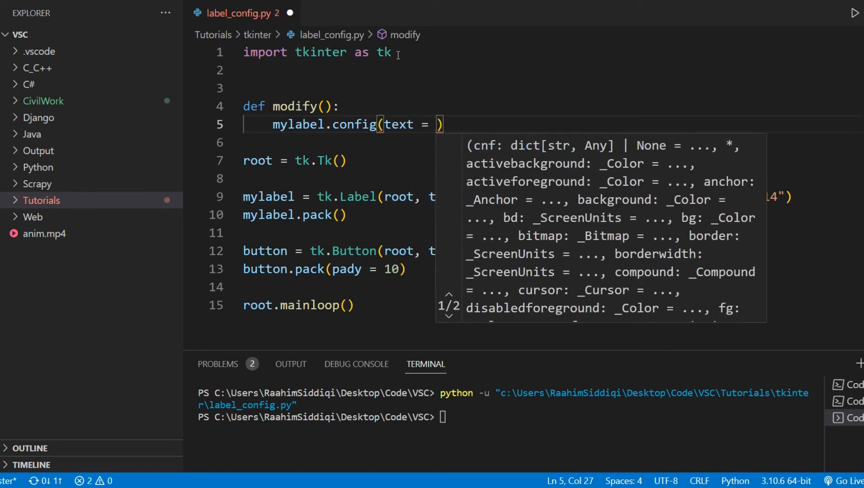
{"action": "type", "text": "\"\""}
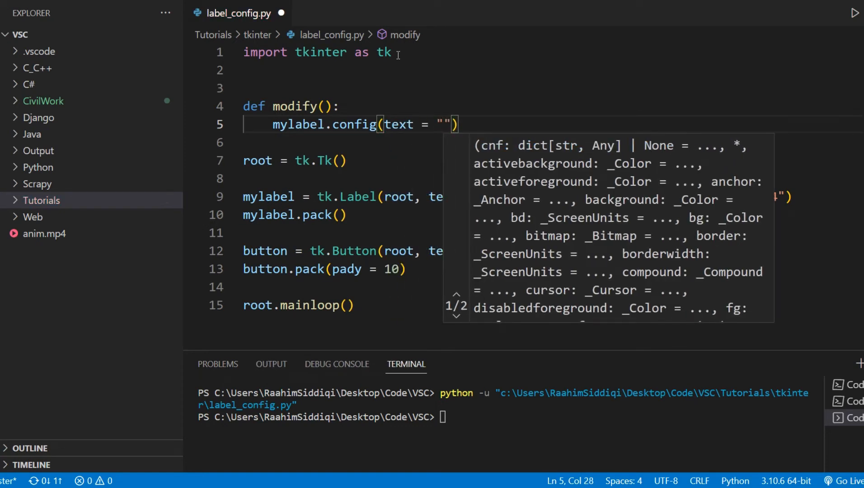
{"action": "type", "text": "New Text"}
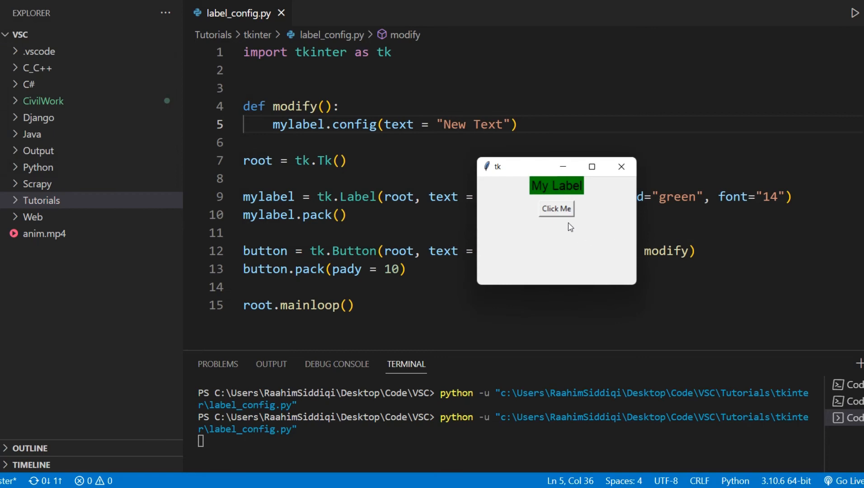
{"action": "left_click", "coordinate": [556, 208]}
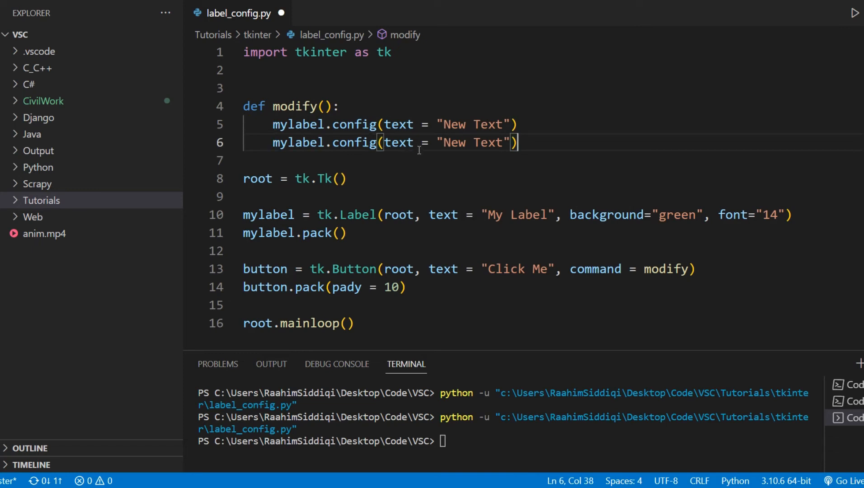
Step: Make the second config line set background="Red", fix the stray '=' and rerun, then duplicate it
{"action": "type", "text": "background="}
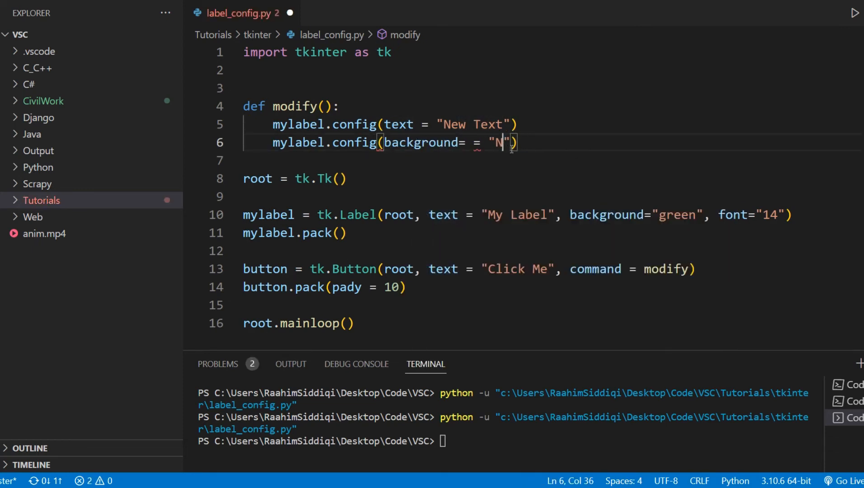
{"action": "type", "text": "ed"}
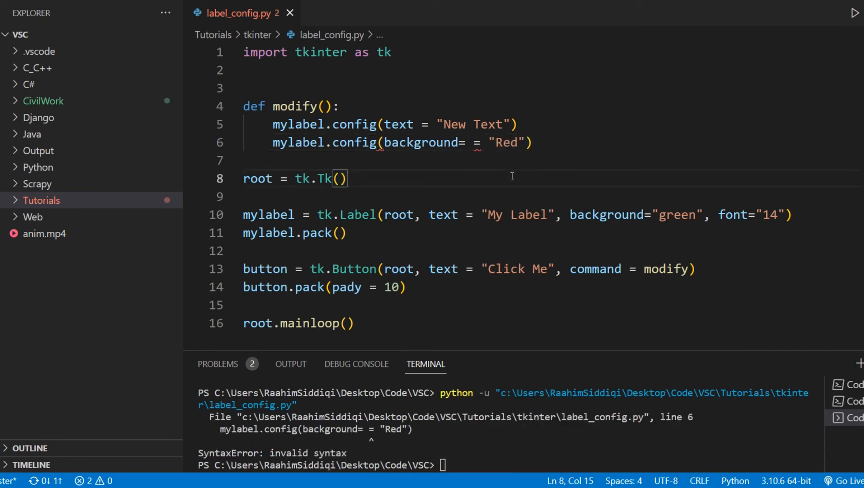
{"action": "key", "text": "Backspace"}
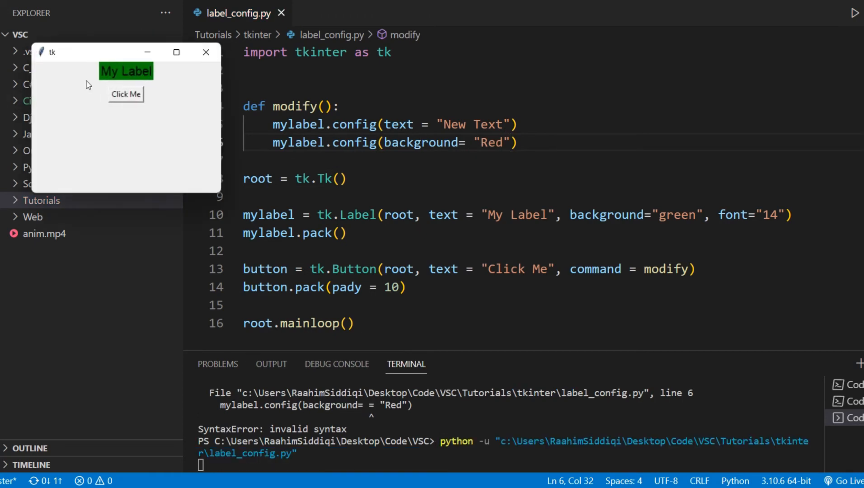
{"action": "left_click", "coordinate": [126, 94]}
{"action": "type", "text": "mylabel.config(background= \"Red"}
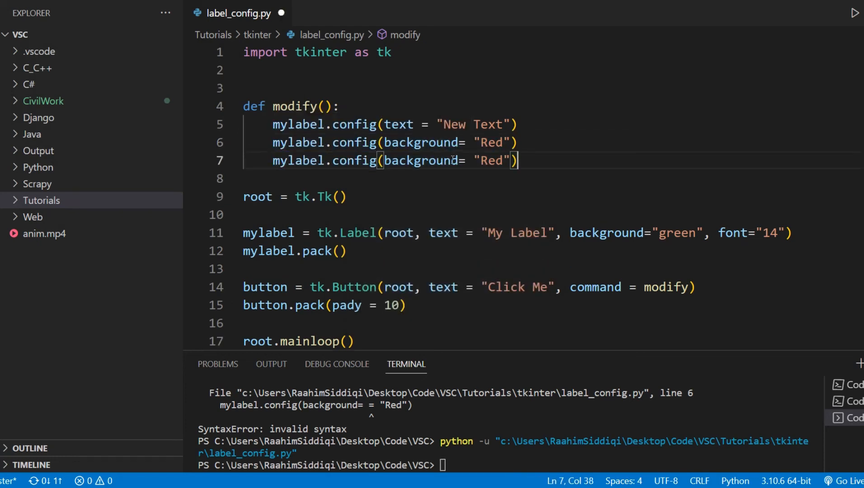
Step: Make the third config line set font="Verdana 12" and run the file
{"action": "type", "text": "font"}
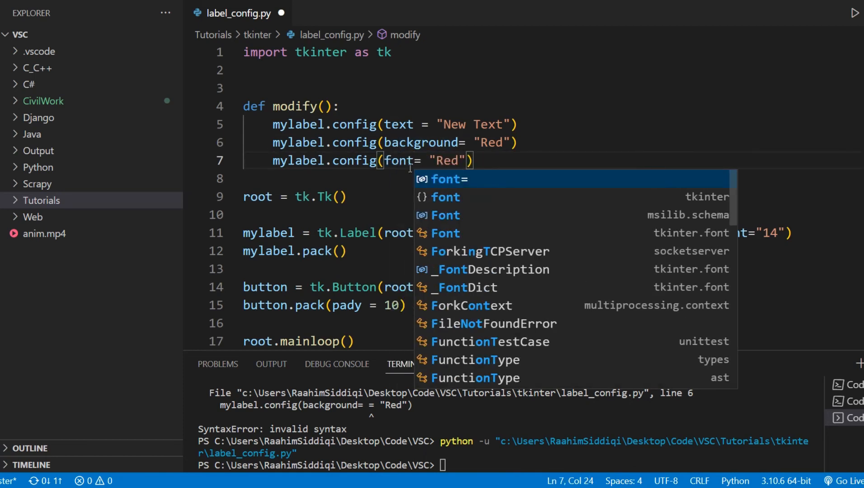
{"action": "type", "text": "Verd"}
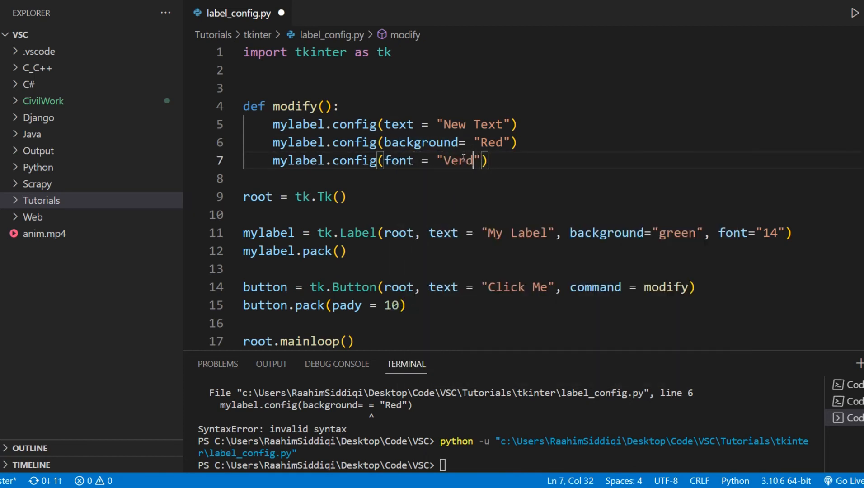
{"action": "type", "text": "ana 12"}
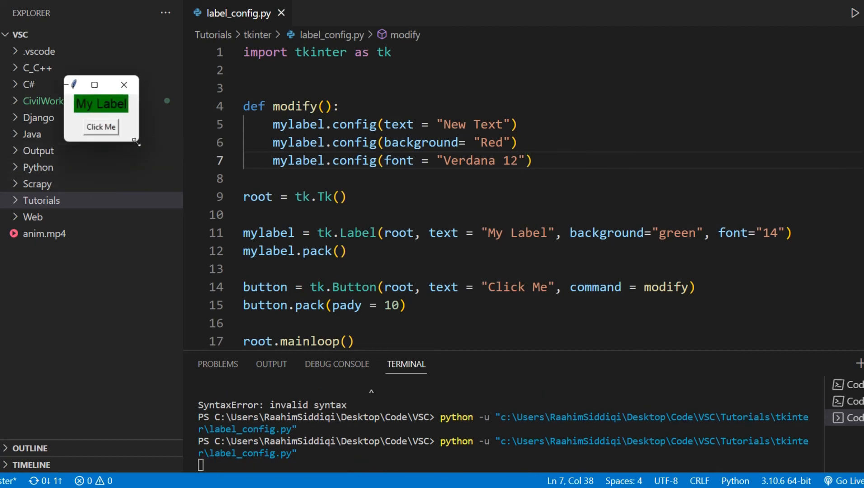
Step: Press Click Me so the label turns into red "New Text", then close the window and review the text="New Text" line
{"action": "left_click", "coordinate": [100, 127]}
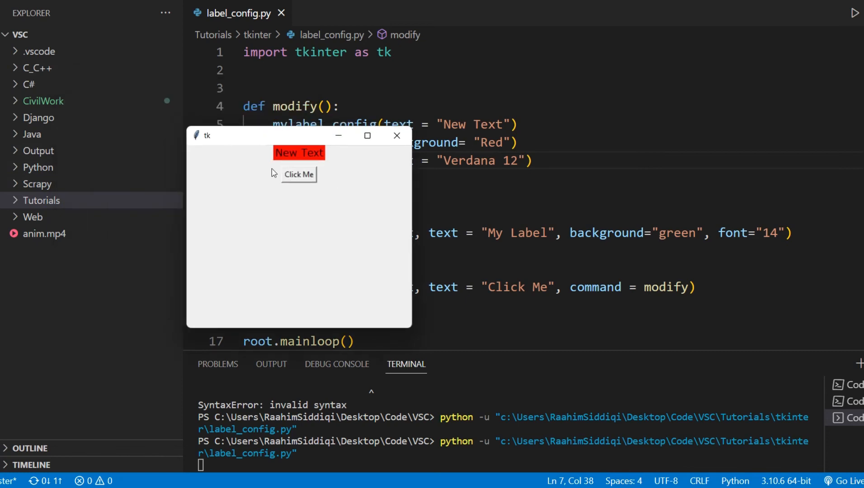
{"action": "mouse_move", "coordinate": [302, 166]}
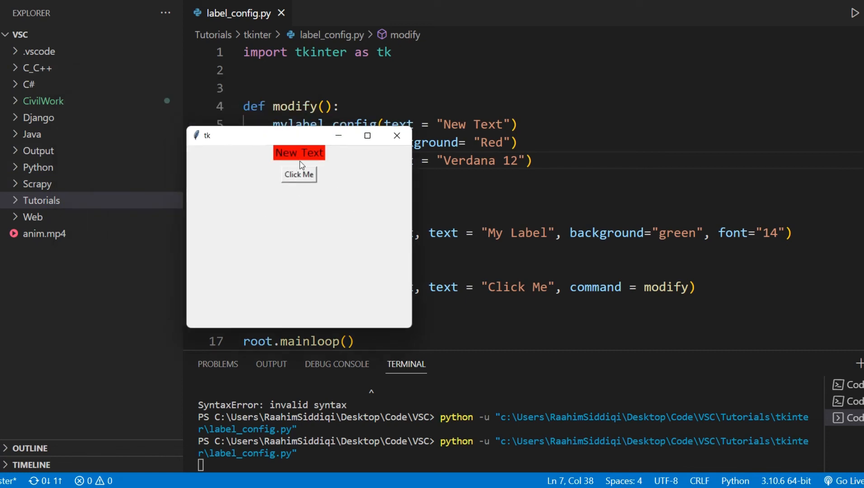
{"action": "mouse_move", "coordinate": [310, 160]}
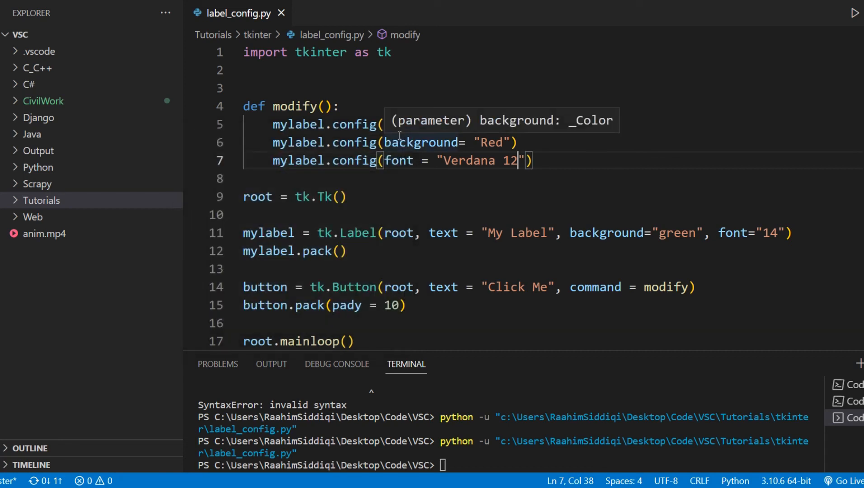
{"action": "type", "text": "text = \"New Text\")"}
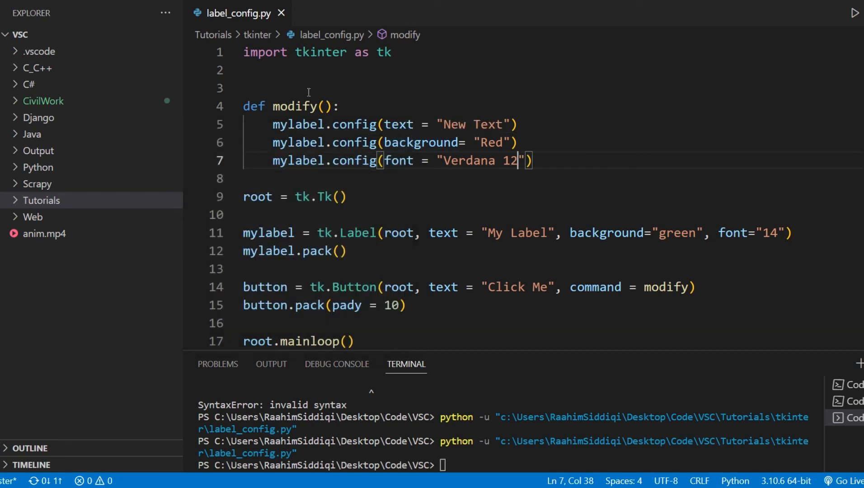